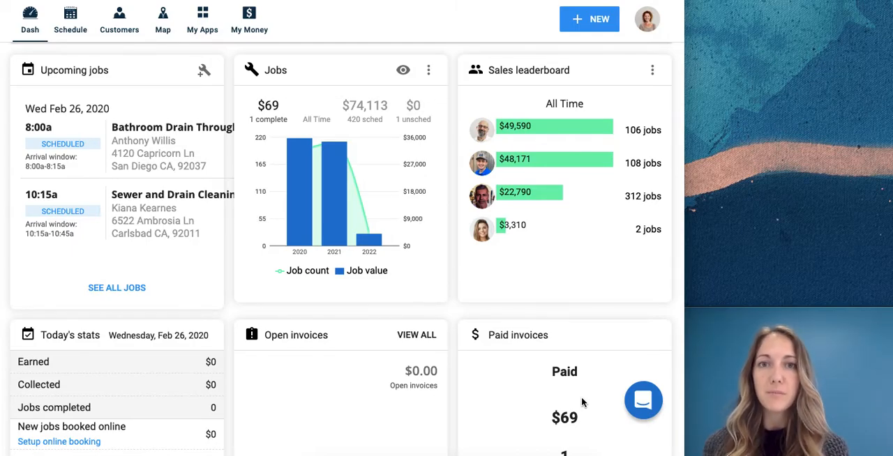
mouse_move(395, 226)
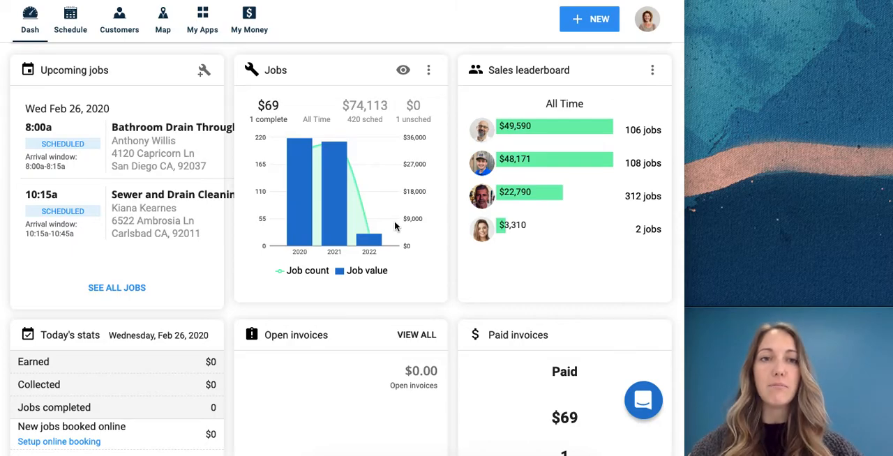
Open the Reviews app from the My Apps menu
click(203, 19)
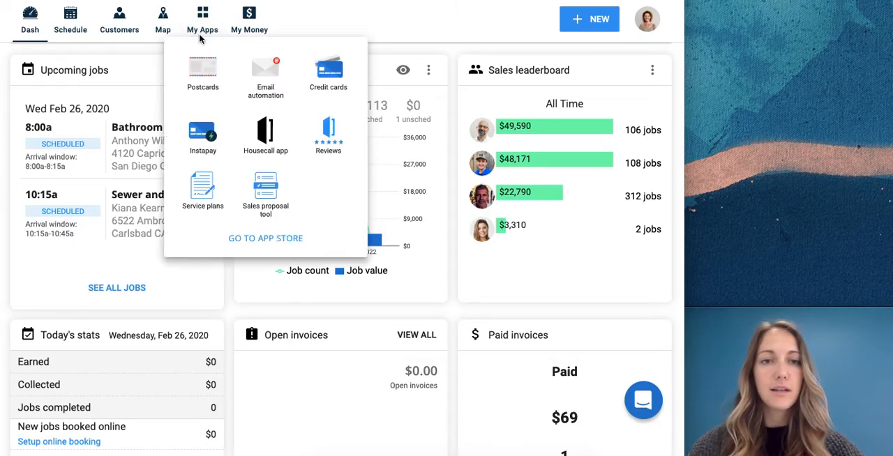
click(328, 133)
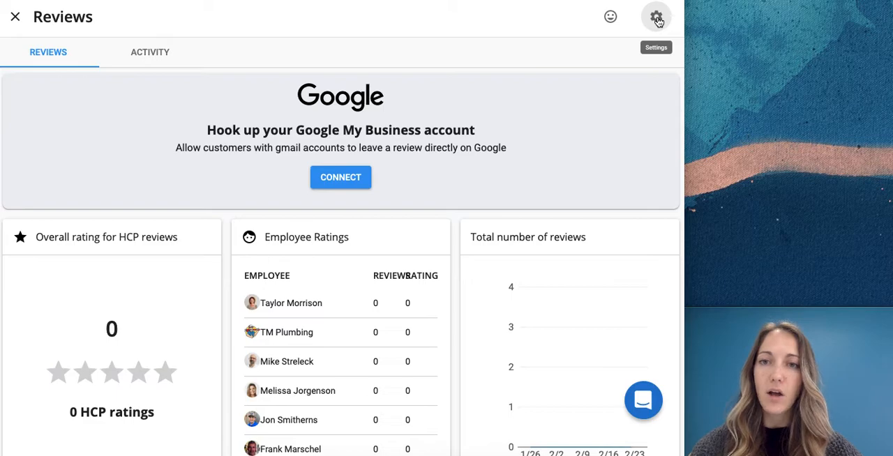
In Reviews settings, turn on publishing to Facebook and start the Facebook connection
click(656, 16)
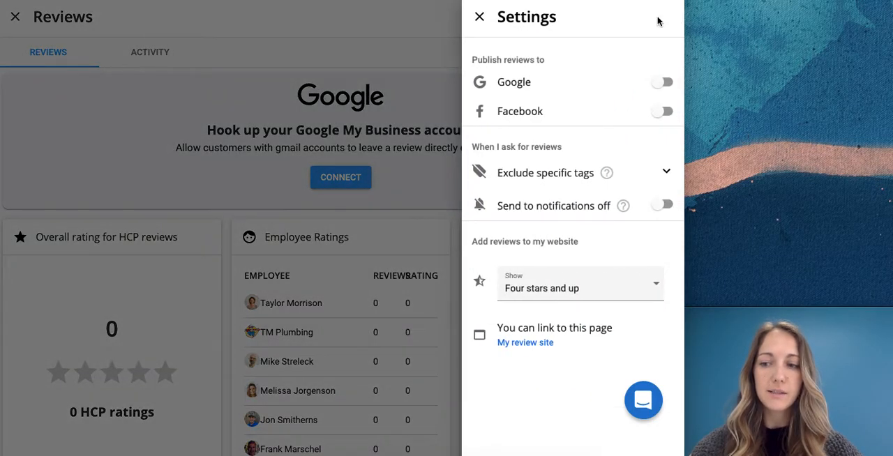
mouse_move(639, 28)
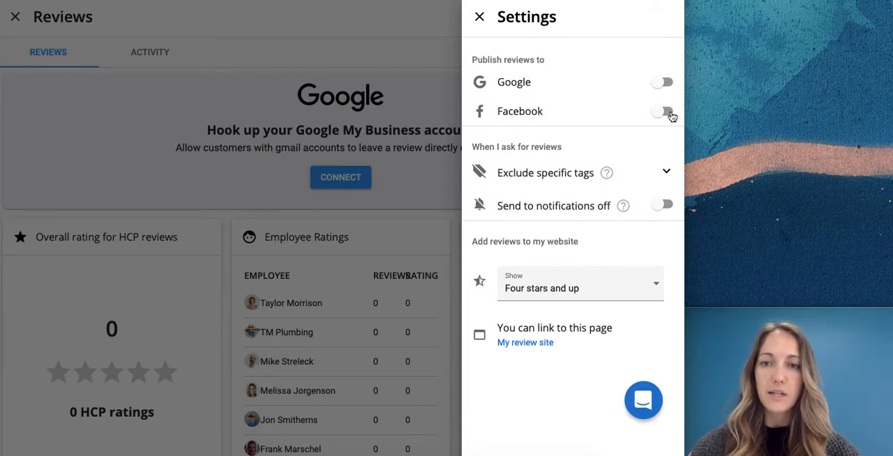
click(662, 111)
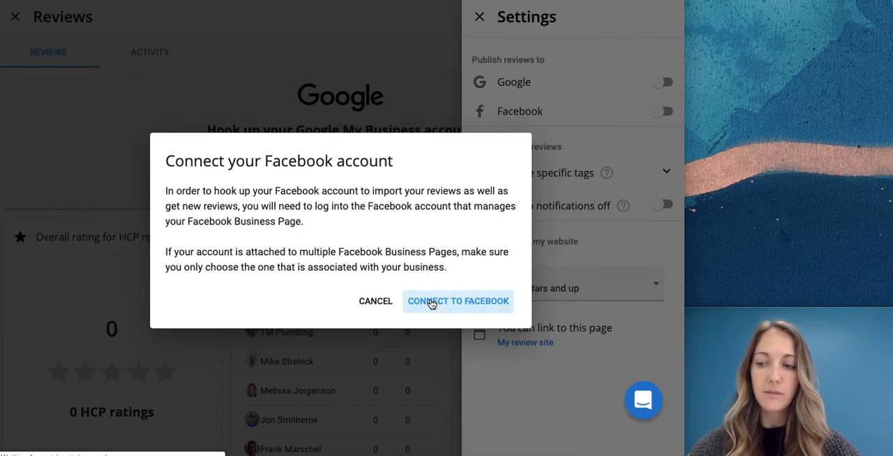
click(457, 301)
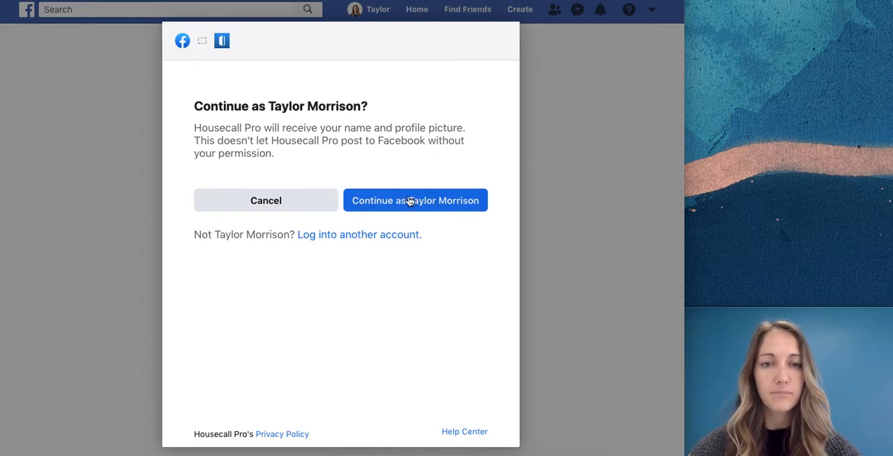
Continue as the signed-in Facebook user and select the TM Plumbing page
click(415, 200)
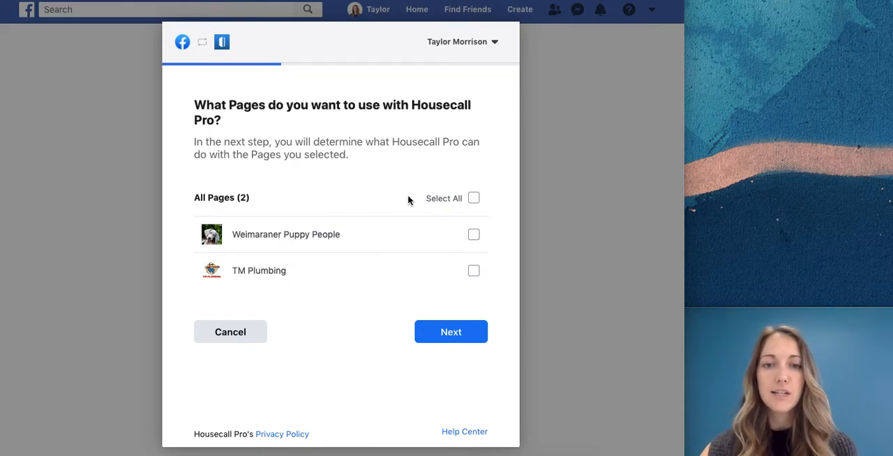
click(474, 271)
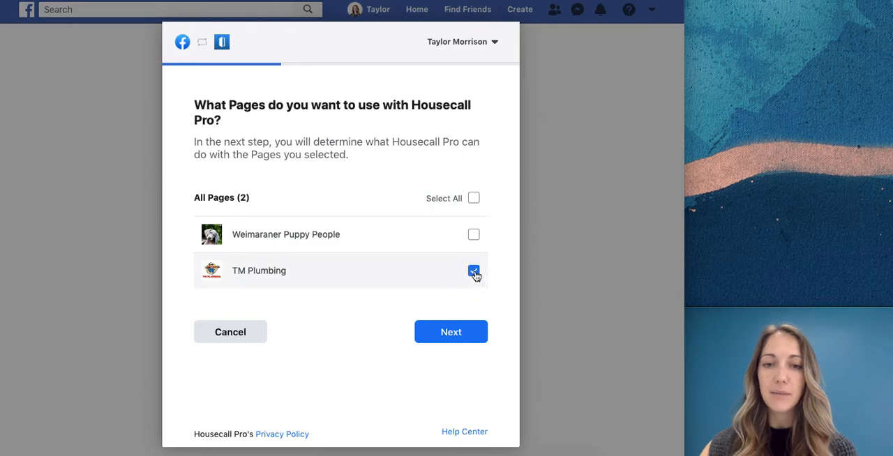
click(474, 270)
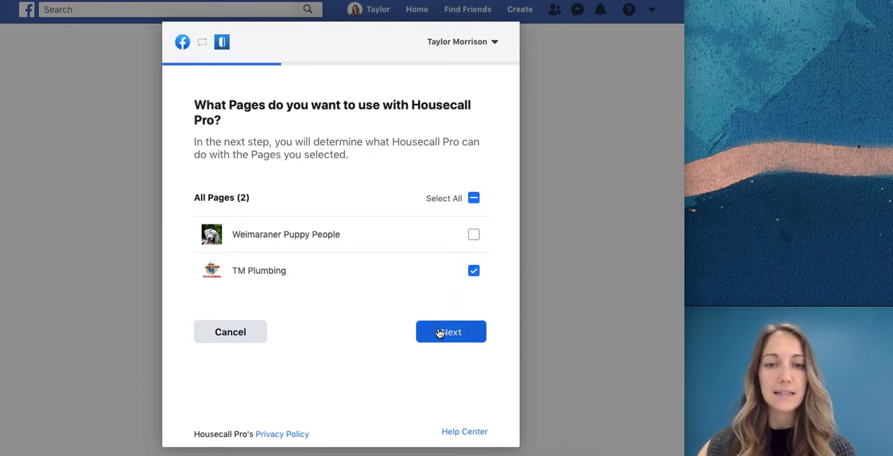
Grant Housecall Pro's Facebook permissions and acknowledge the completed link
click(451, 332)
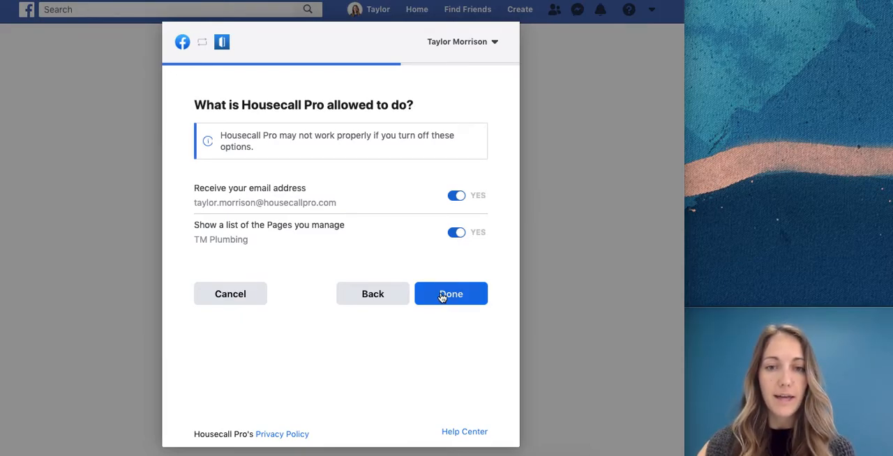
click(451, 294)
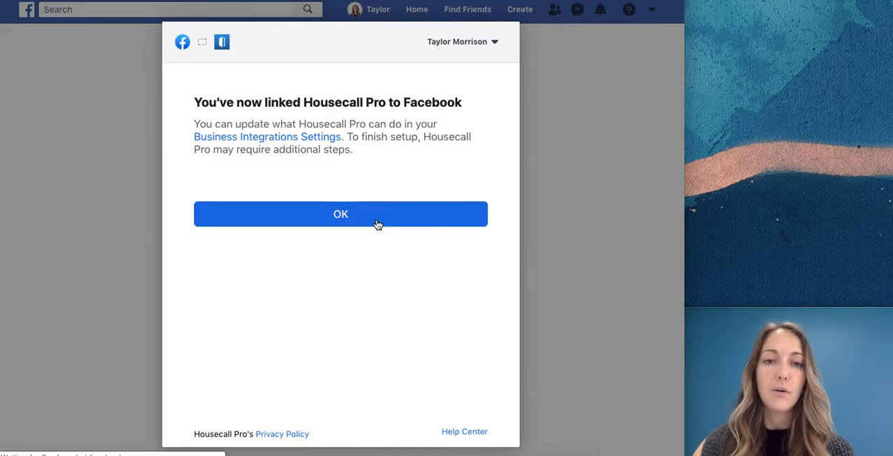
click(340, 215)
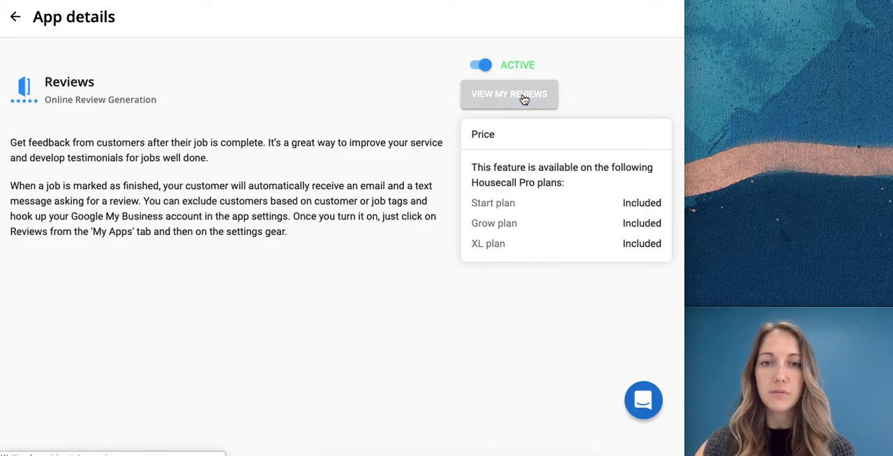
Confirm Facebook publishing is on in Reviews settings and open the linked TM Plumbing page
click(509, 94)
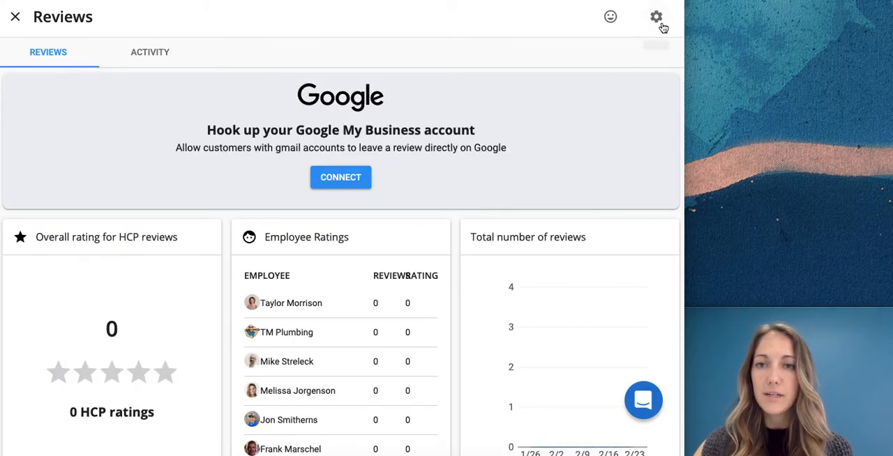
click(656, 16)
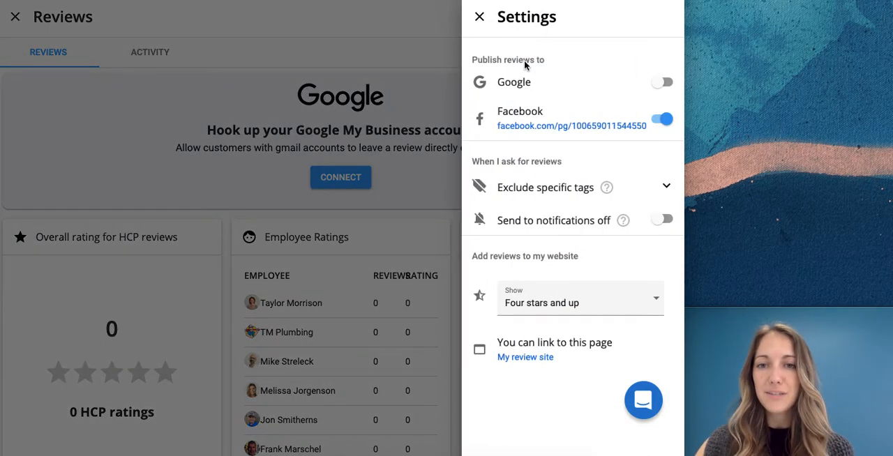
mouse_move(577, 141)
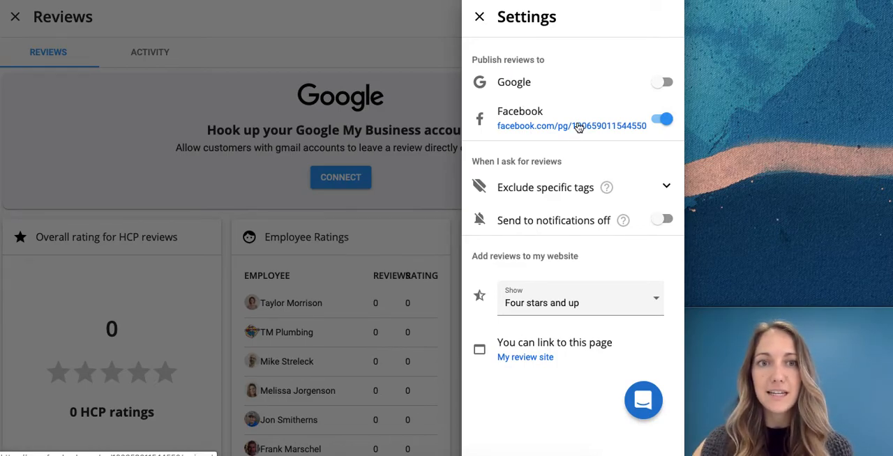
click(570, 126)
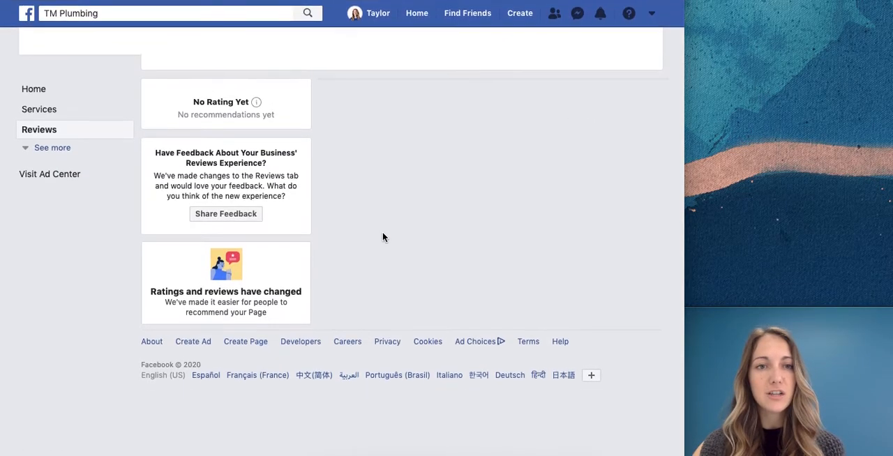
scroll(up, 3)
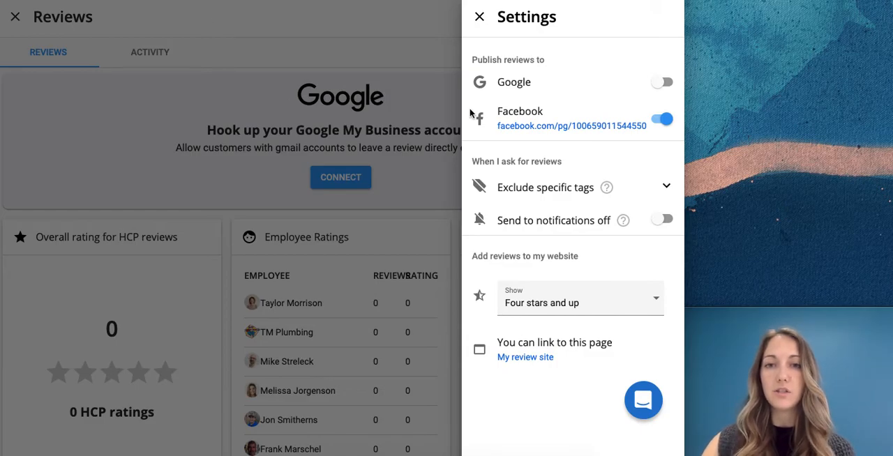
mouse_move(494, 85)
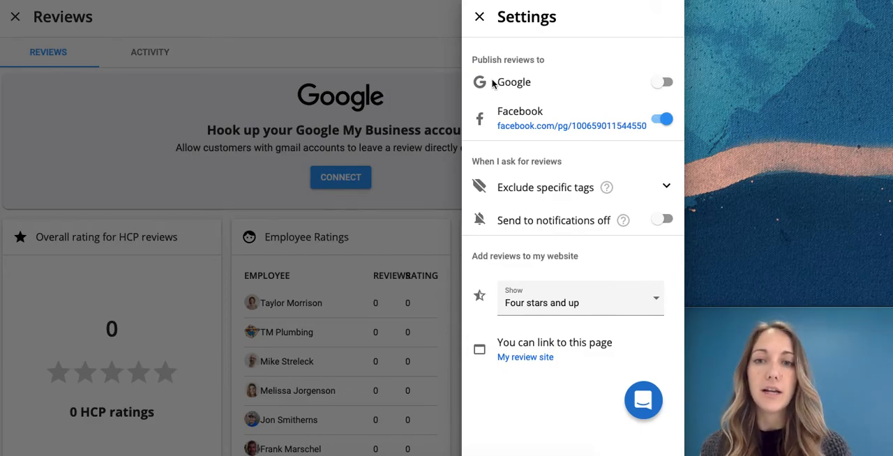